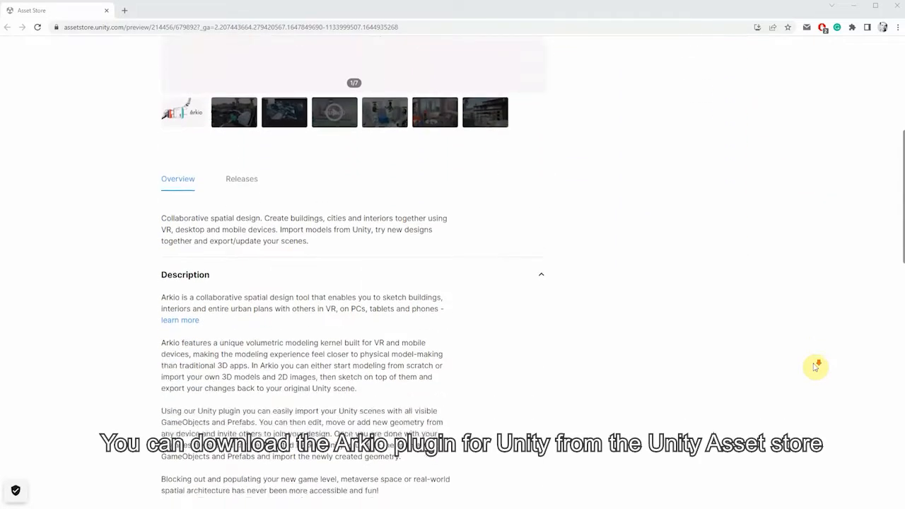
# Link the Arkio plugin to the Arkio Cloud and dismiss the connection code dialog.
pyautogui.scroll(-3)
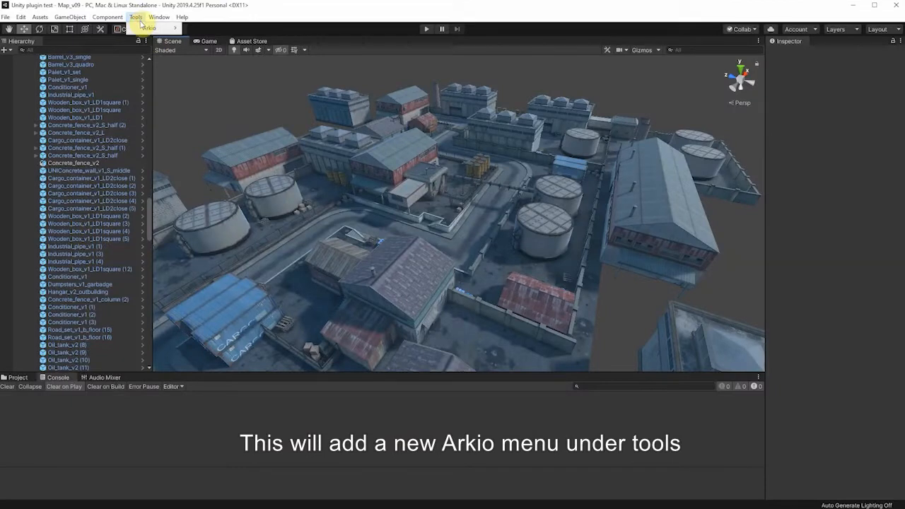
pyautogui.click(147, 27)
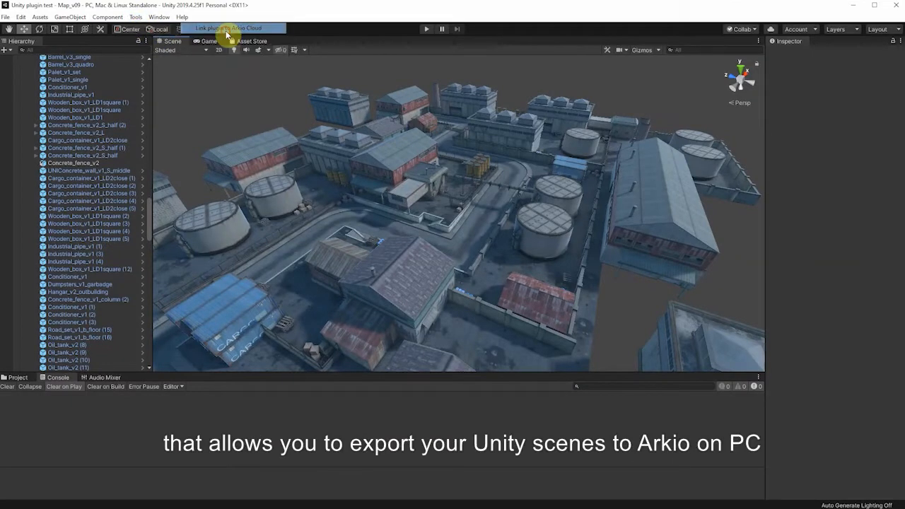
pyautogui.click(229, 29)
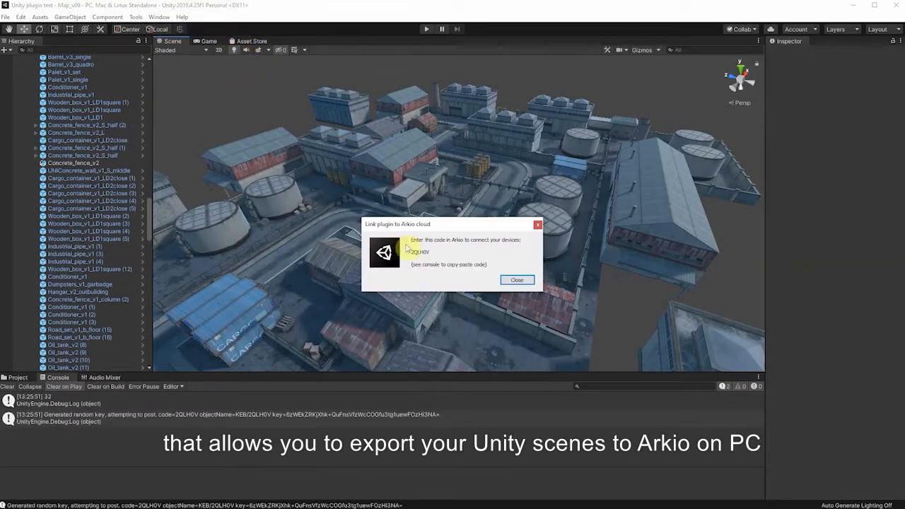
pyautogui.moveTo(485, 274)
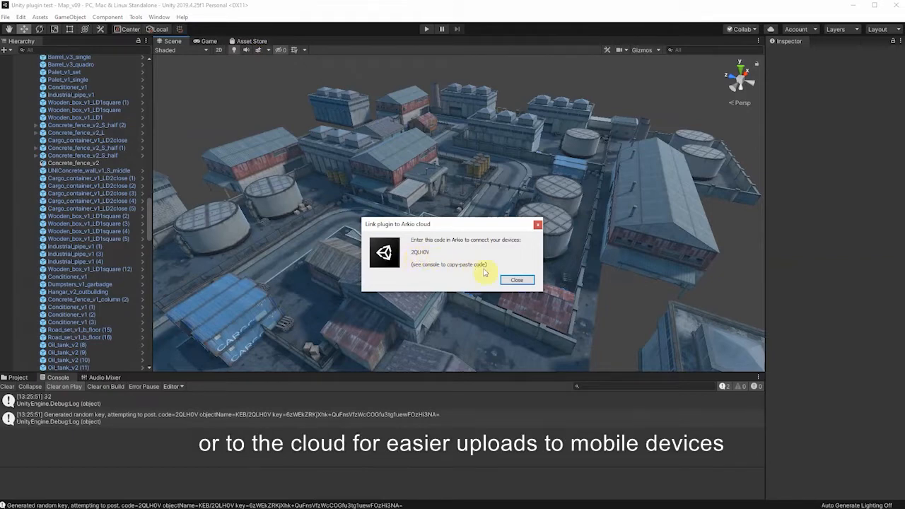
pyautogui.click(517, 280)
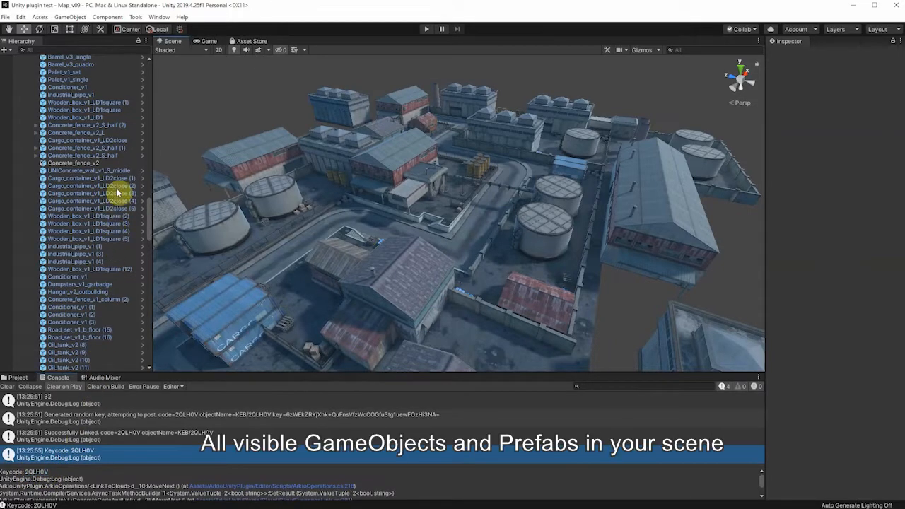
# Send the Unity city scene to Arkio via the Tools > Arkio export command.
pyautogui.click(135, 17)
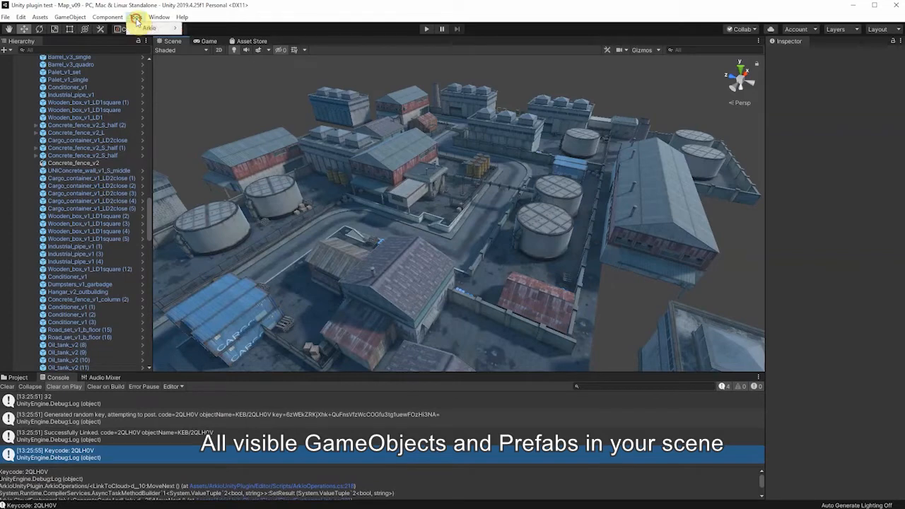
pyautogui.click(149, 28)
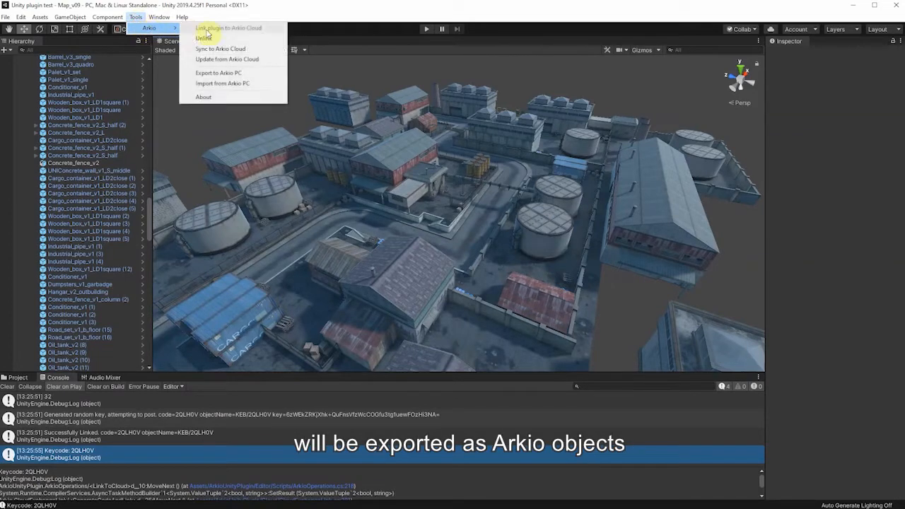
pyautogui.click(218, 73)
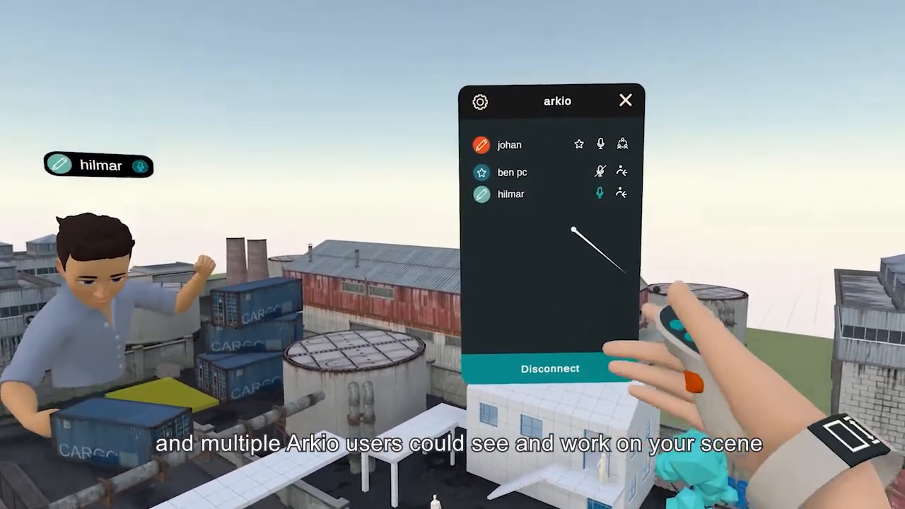
# Review connected users, then export the game_fps_1 design option from Arkio.
pyautogui.click(625, 100)
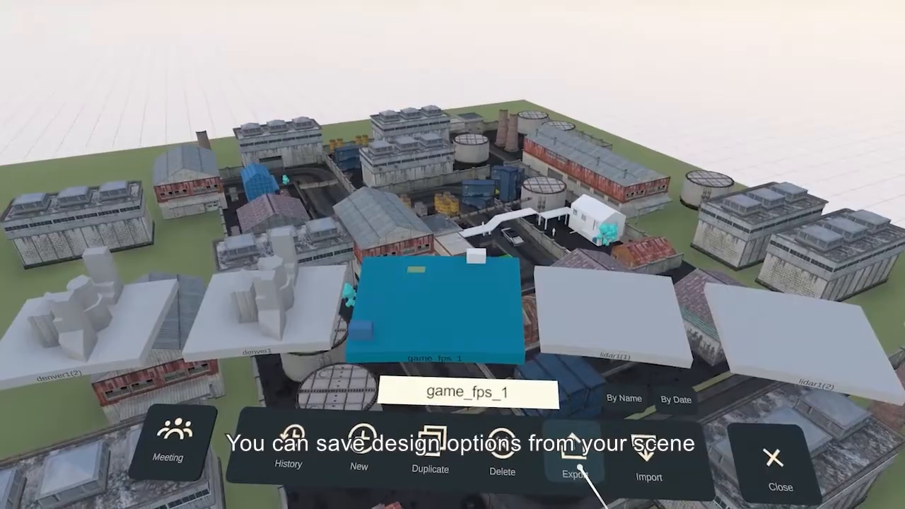
pyautogui.click(577, 460)
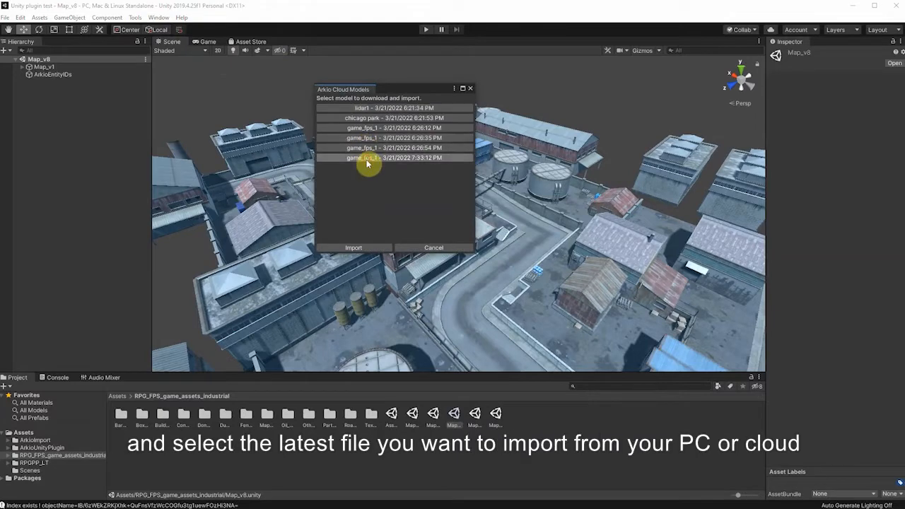
# Import the newest game_fps_1 cloud model and inspect the imported yellow trigger object's properties.
pyautogui.click(354, 247)
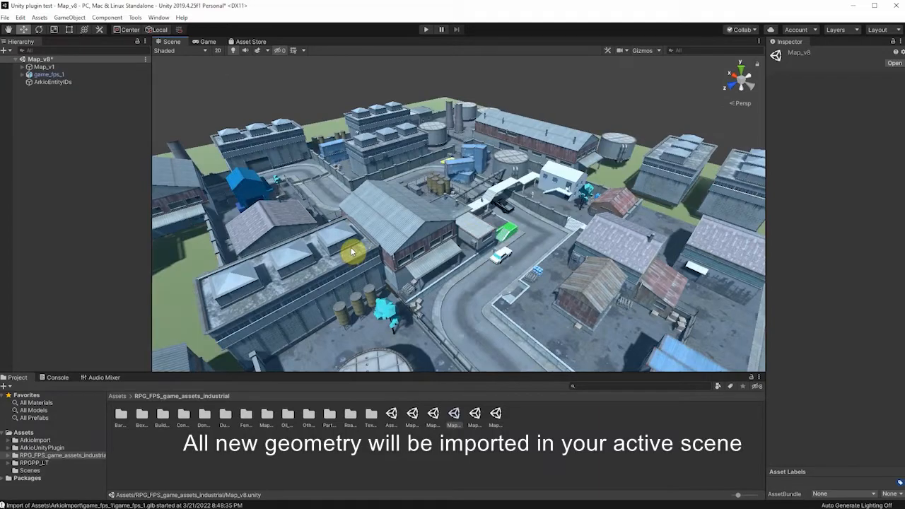
pyautogui.moveTo(351, 252); pyautogui.dragTo(611, 201)
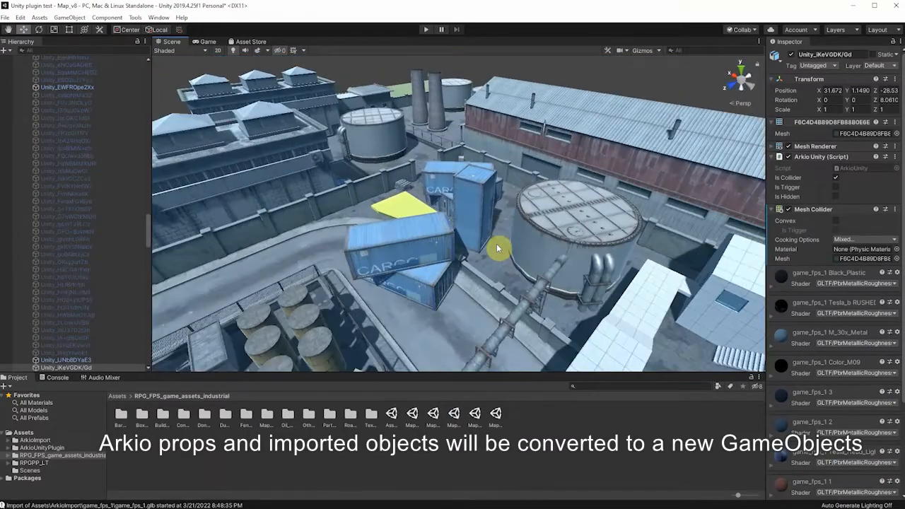
pyautogui.click(407, 212)
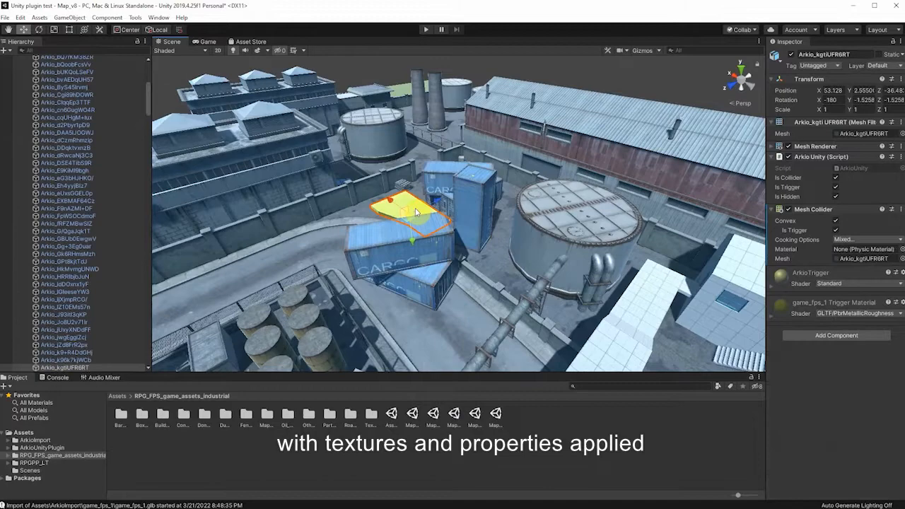